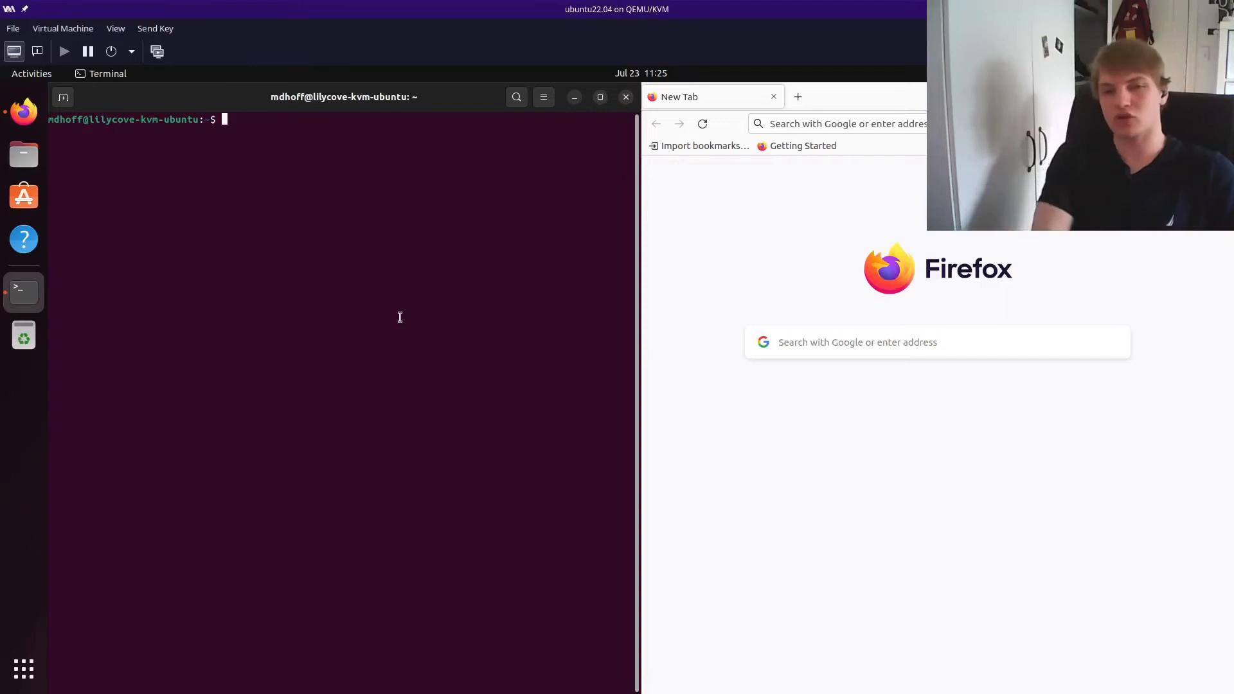
Step: Confirm htop is installed via sudo apt, become root with sudo su, and launch htop
type("sudo apt install htop")
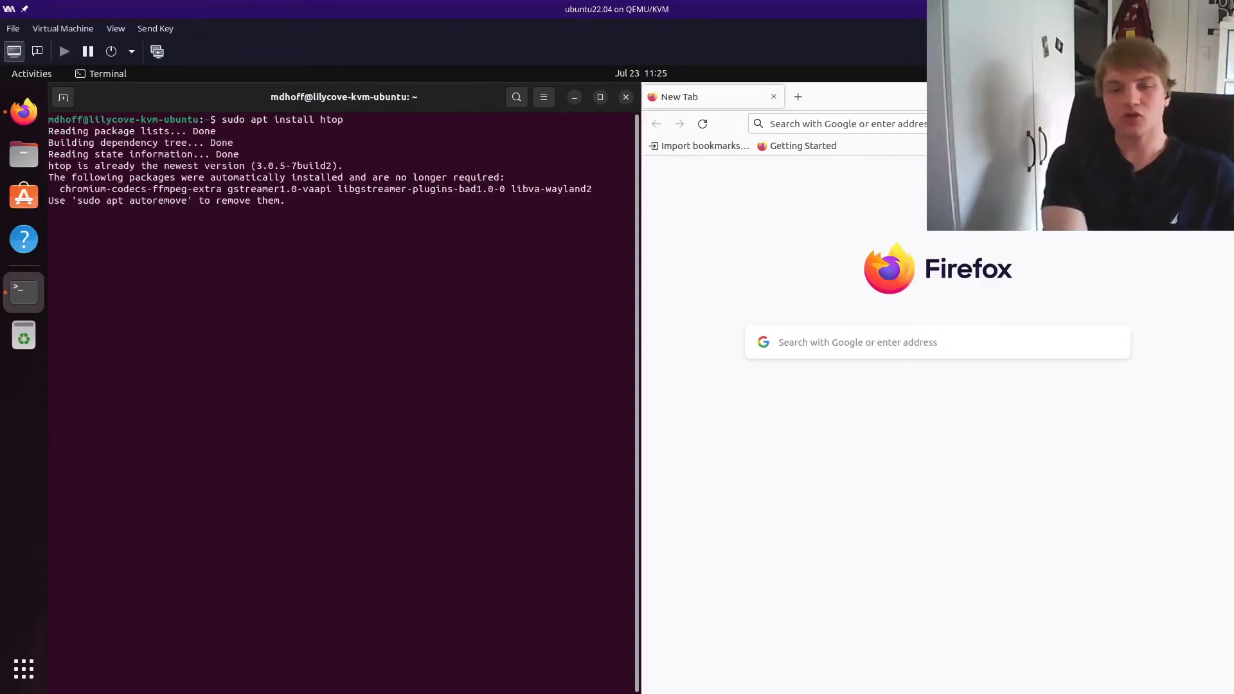
key("Return")
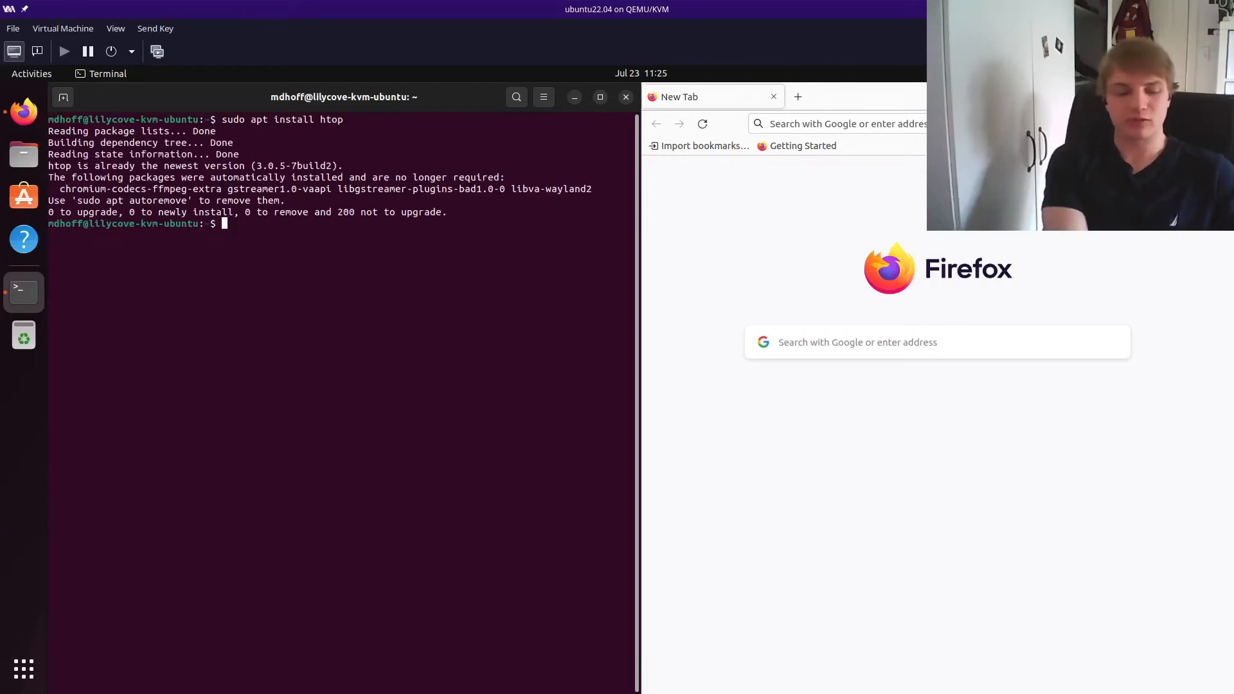
type("su")
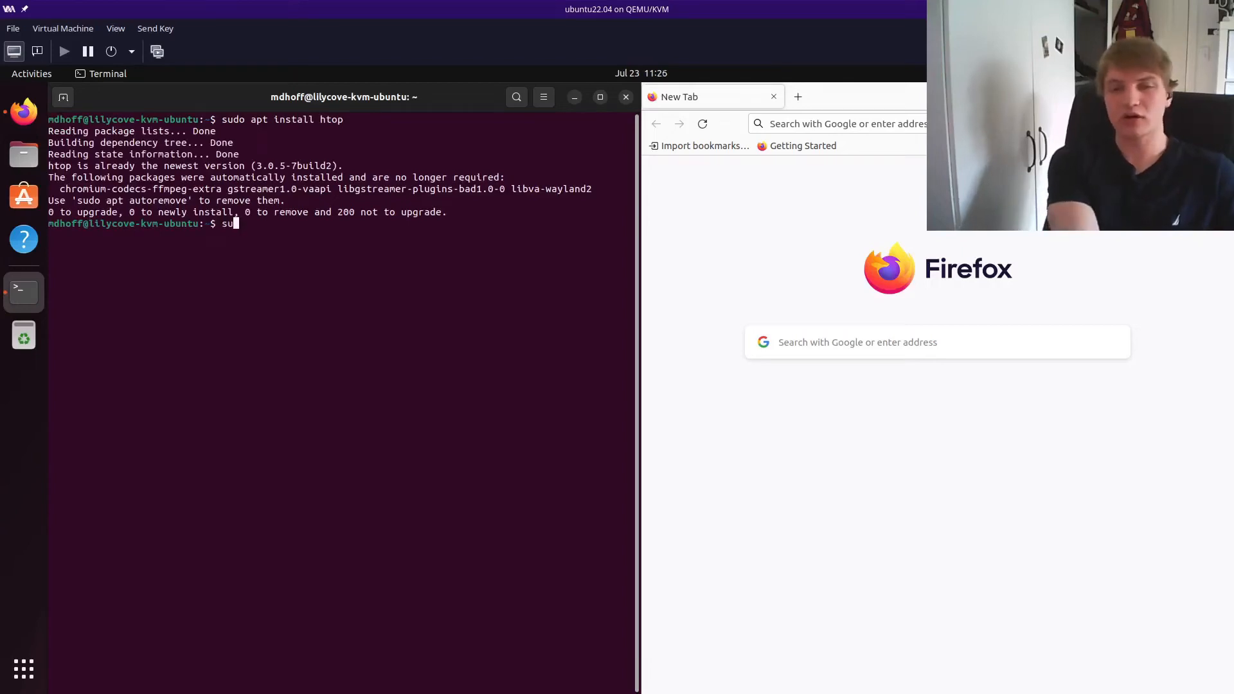
type("htop")
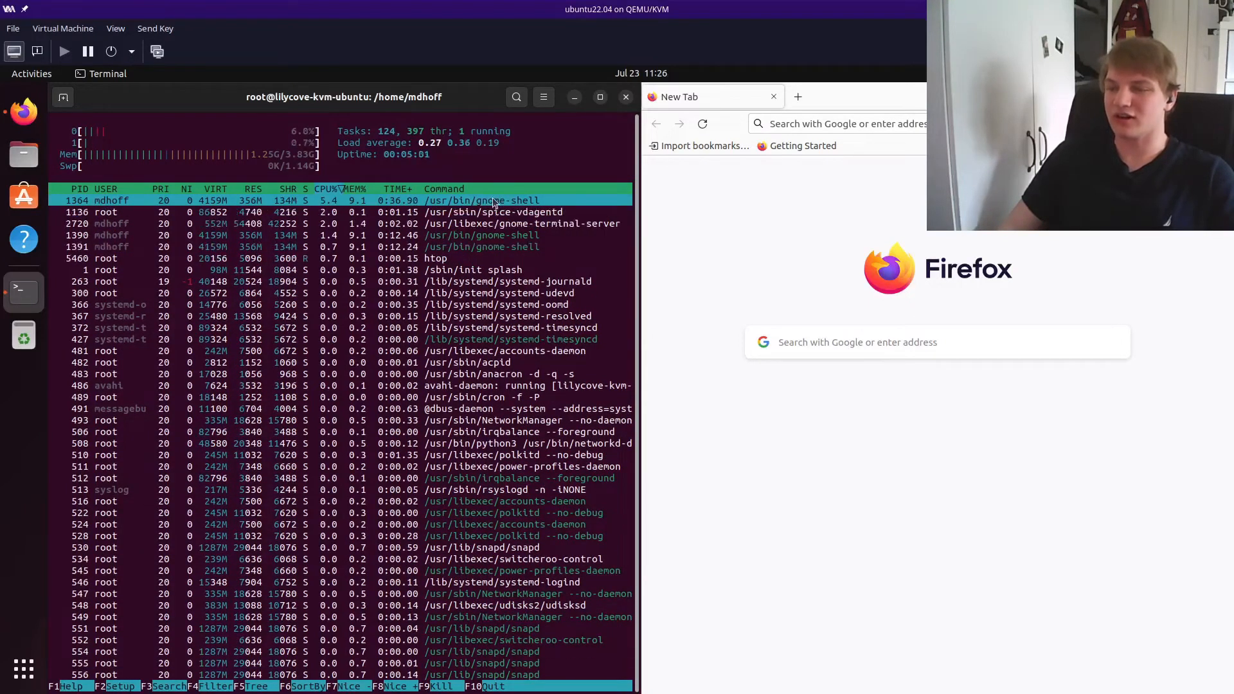
Step: Search Google for gnome-shell, then start a new query for snapd
left_click(841, 123)
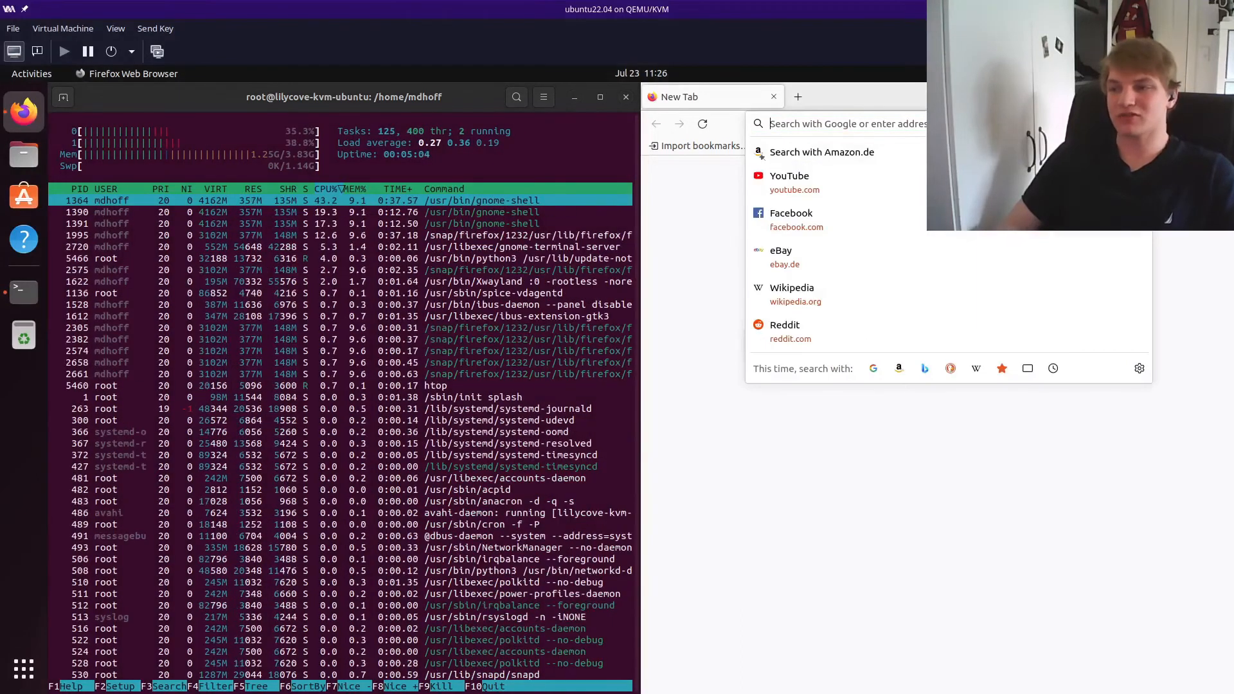
type("gnome-shell")
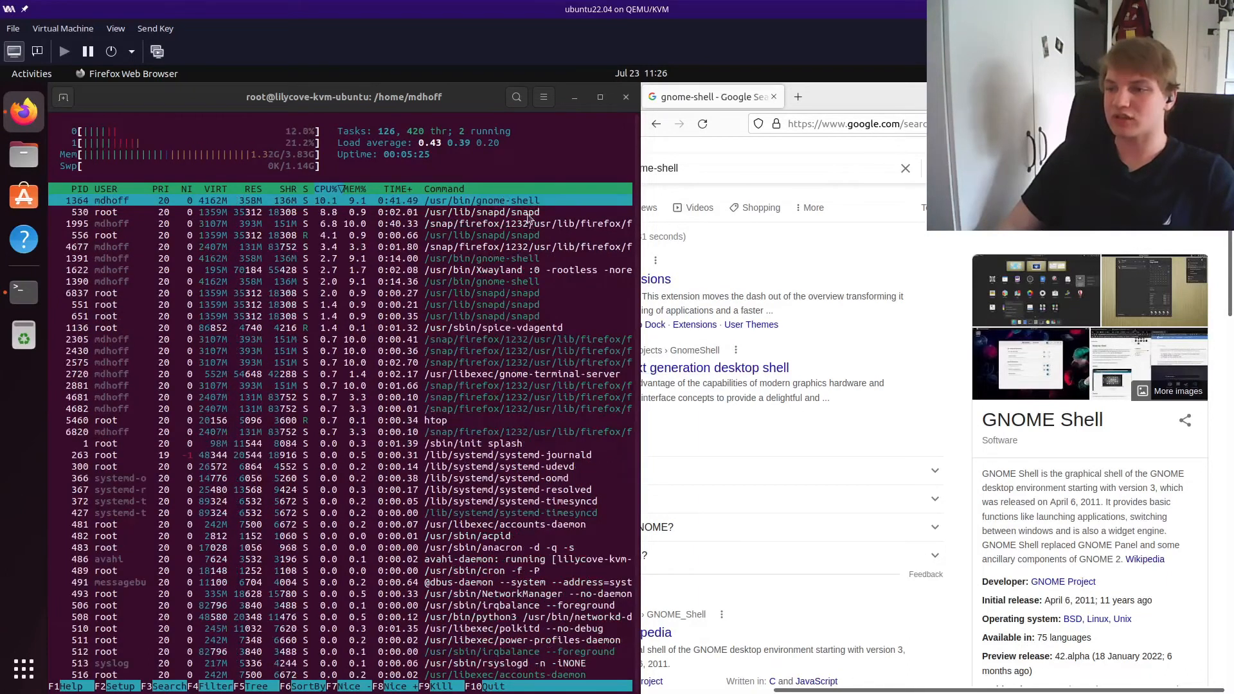
left_click(786, 167)
type("snapd")
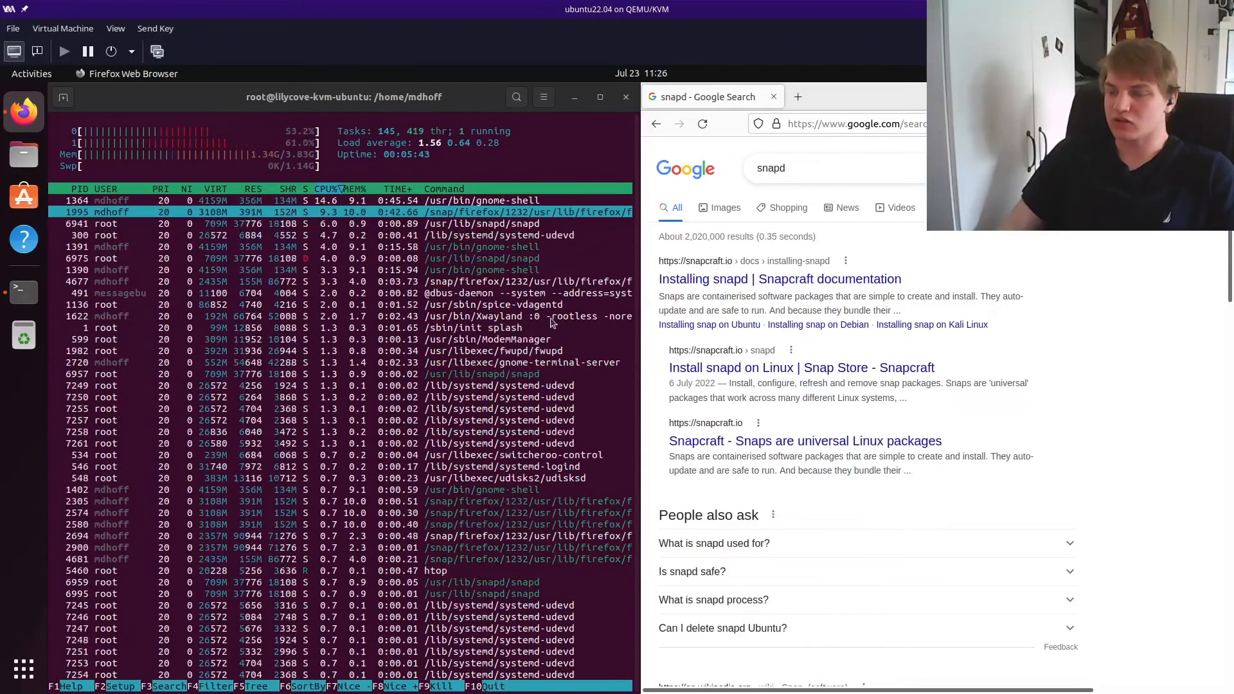
Step: Search Google for xwayland, replacing the snapd query
left_click(826, 167)
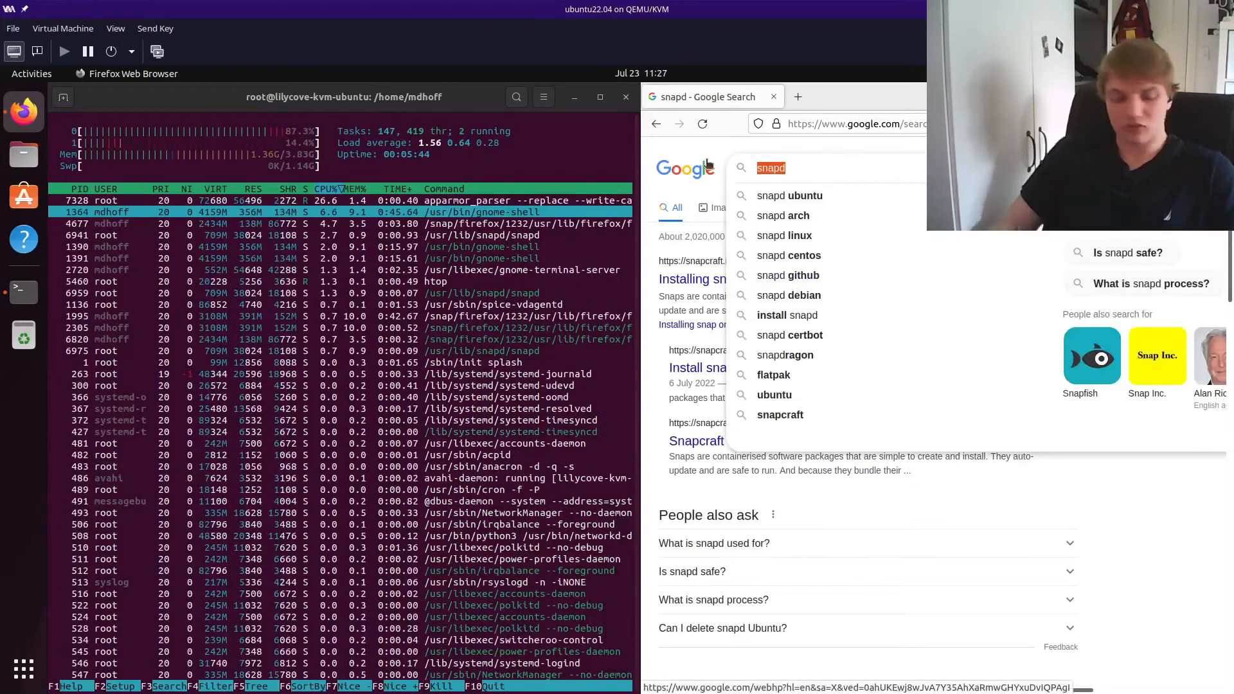
type("xwayland")
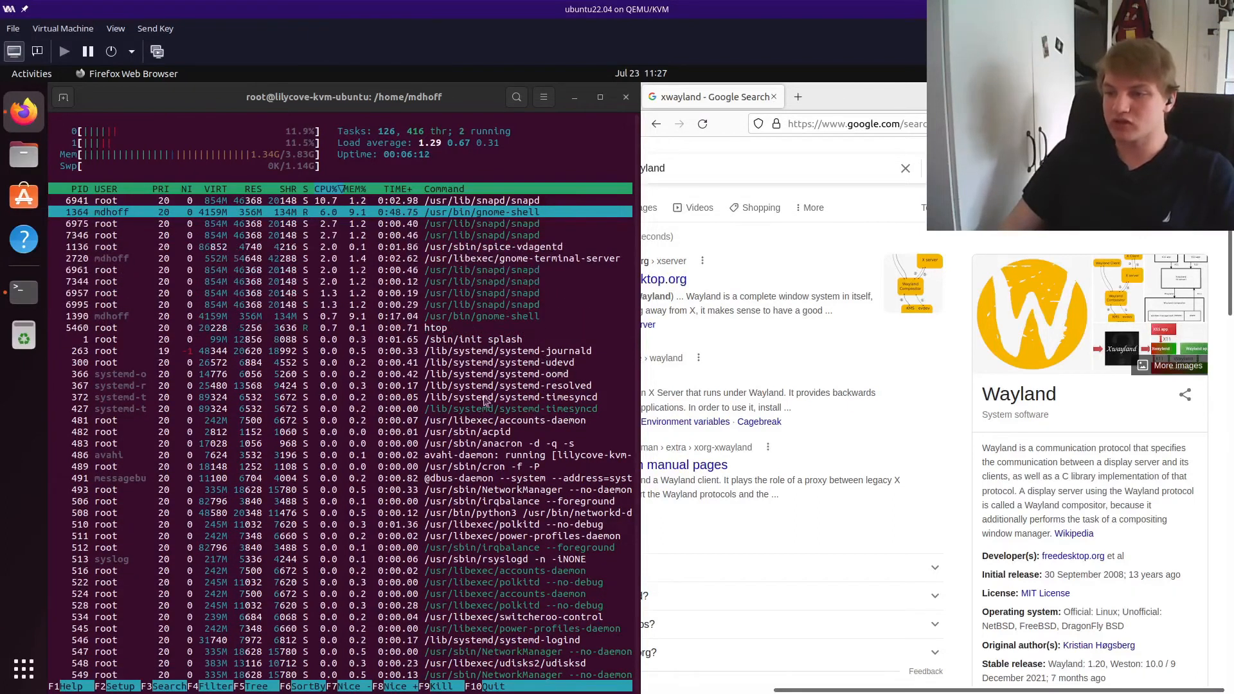
Step: Search Google for systemd by choosing it from the 'sys' suggestions
left_click(819, 167)
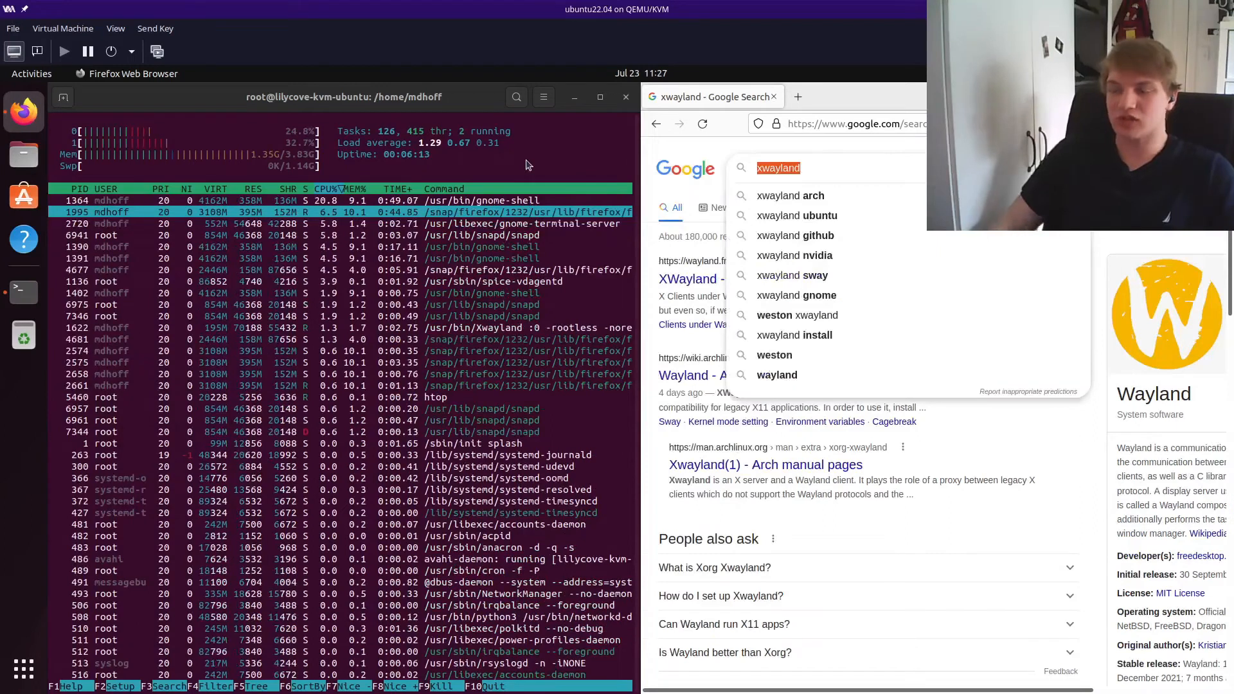
type("sys")
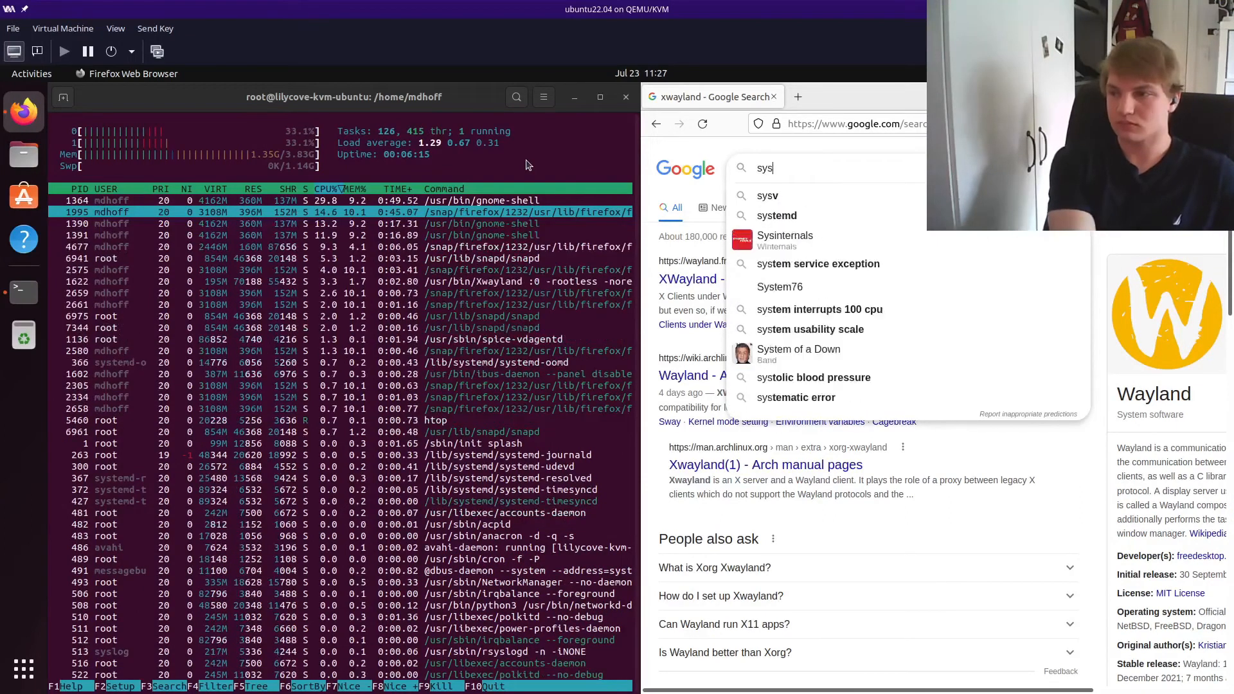
left_click(776, 216)
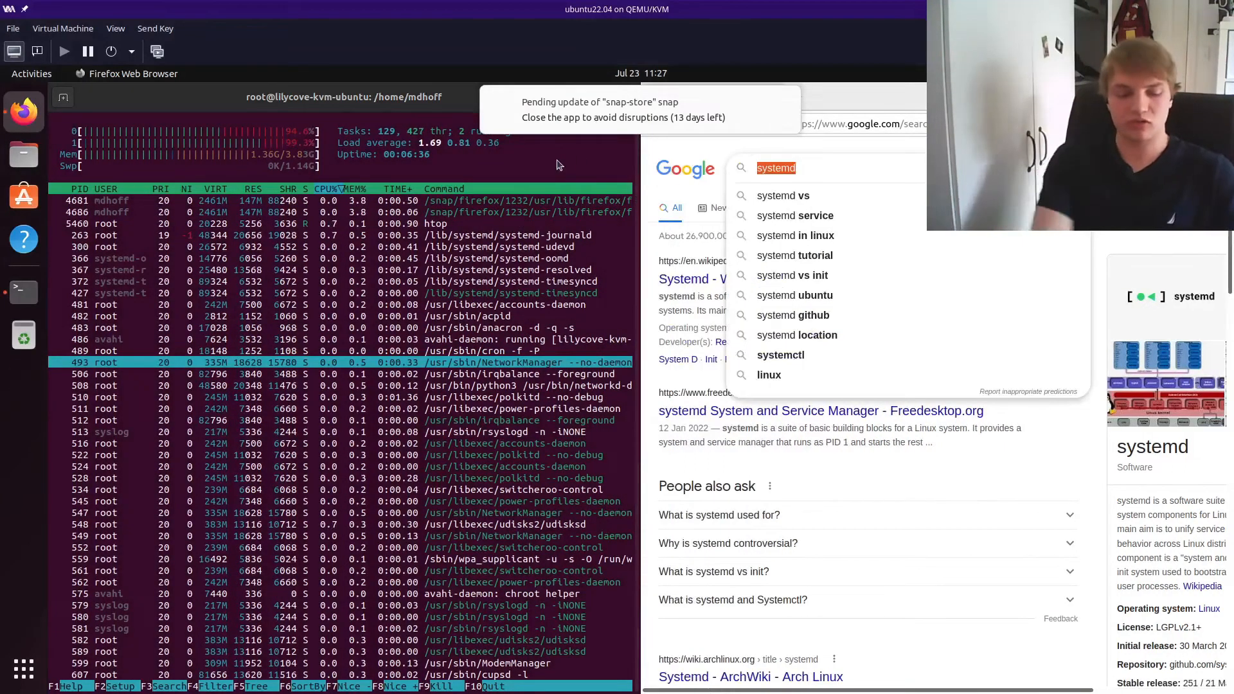
Step: Search Google for networkmanager, then polkitd, while moving down htop's process list
type("networkmanager")
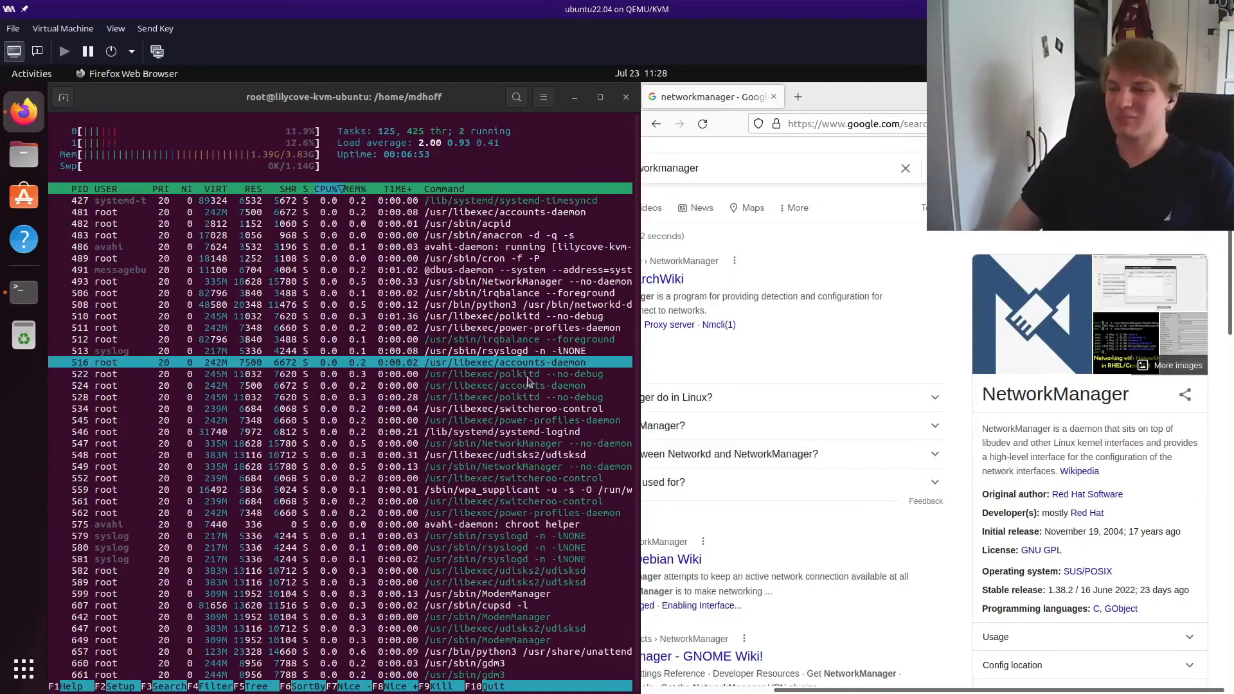
left_click(794, 167)
type("polkitd")
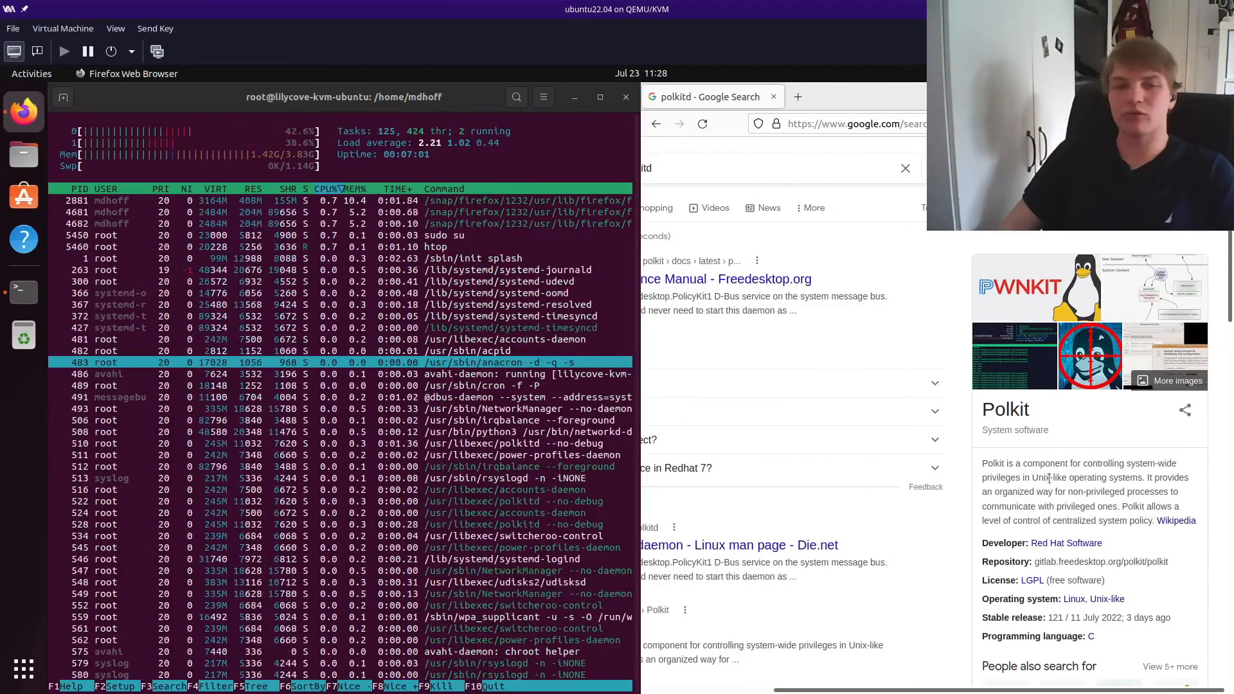
scroll("down", 3)
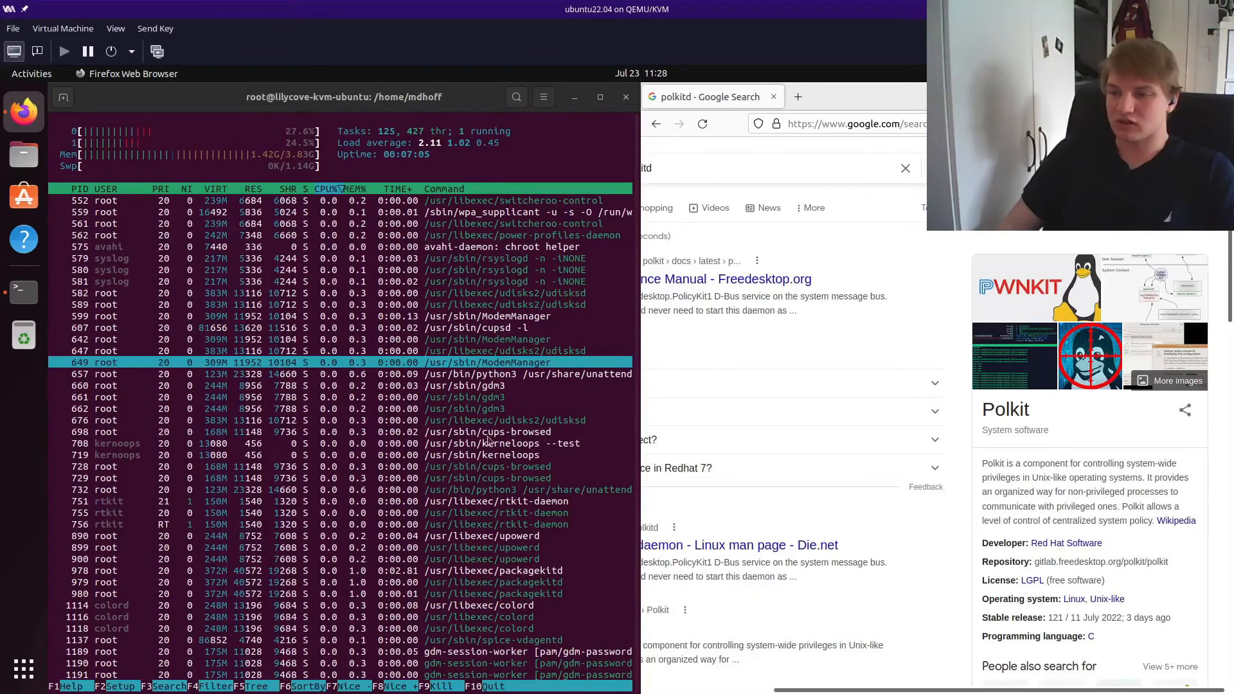
Step: Search Google for cups linux, then gdm3, then enter pipewire as the next query
type("c")
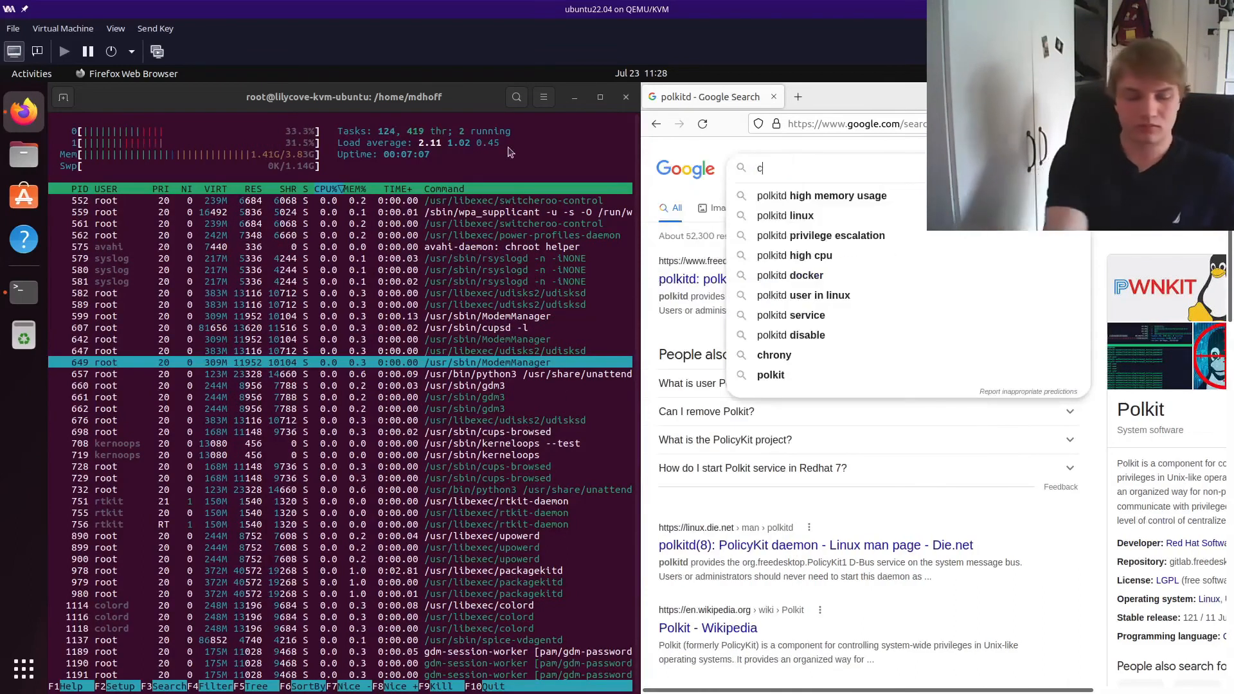
type("cups linux")
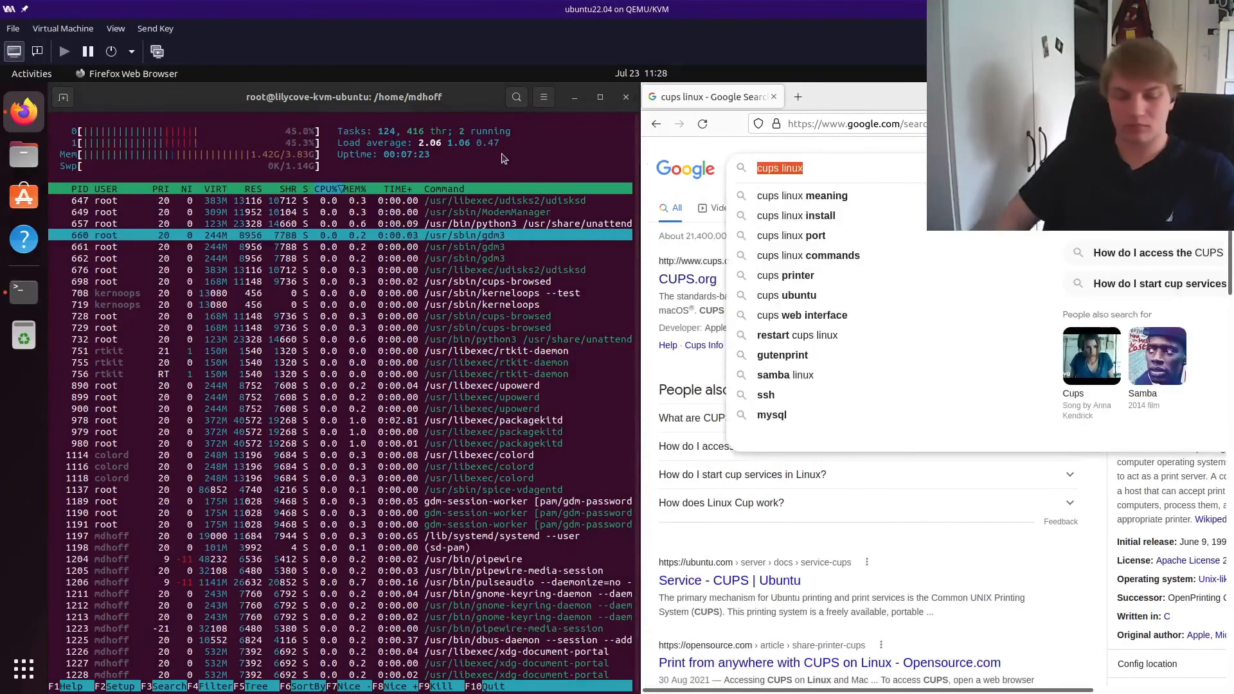
type("gdm3")
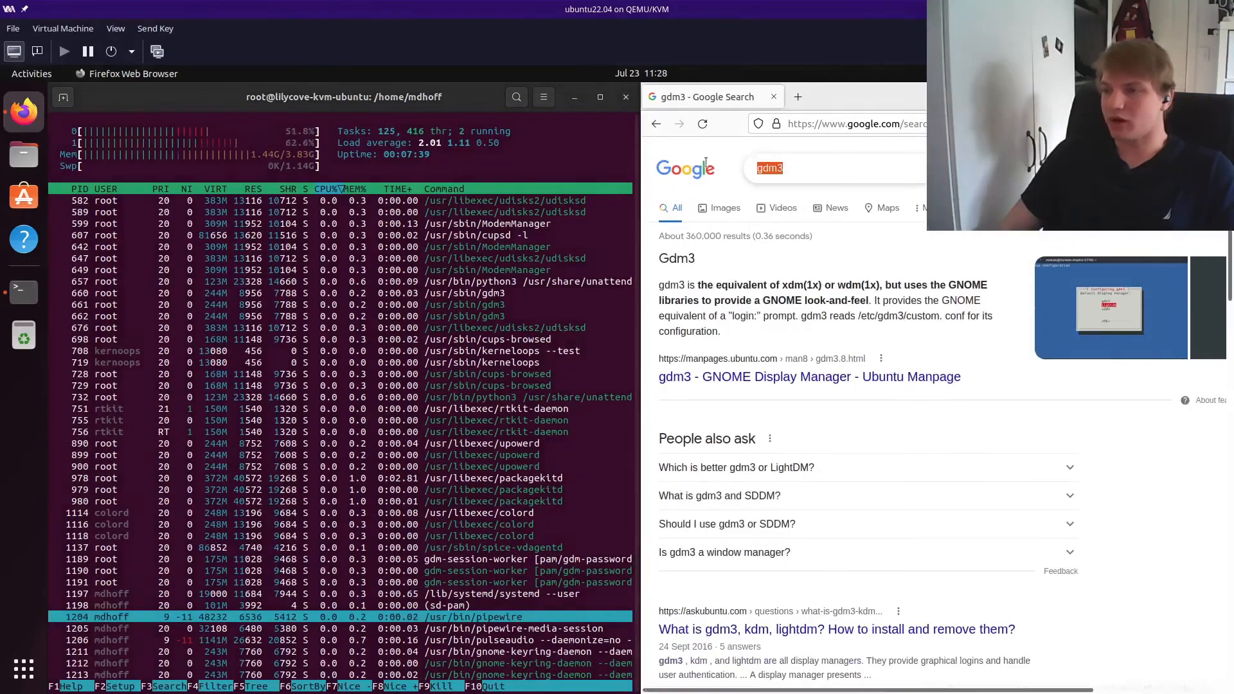
type("pipewire")
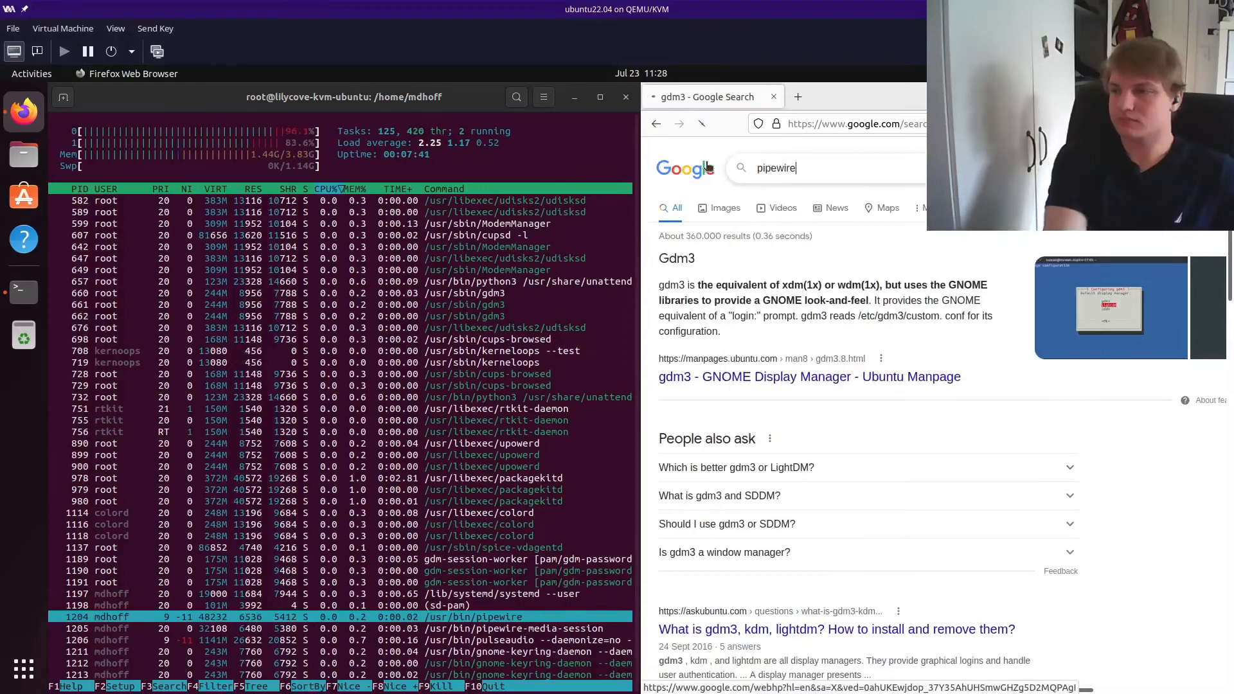